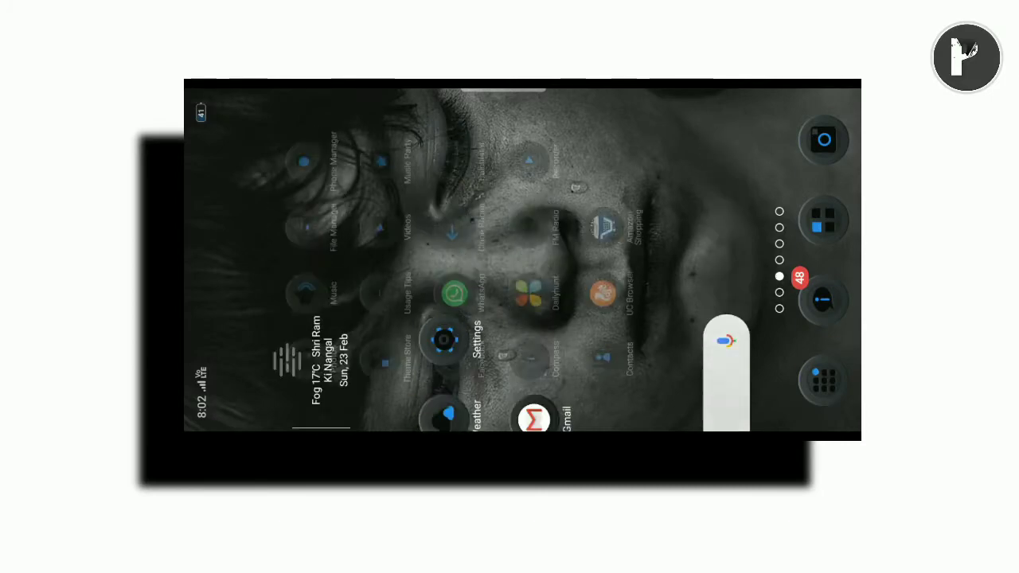
Step: Swipe across the home screen toward Avee Player's import option
scroll("left", 3)
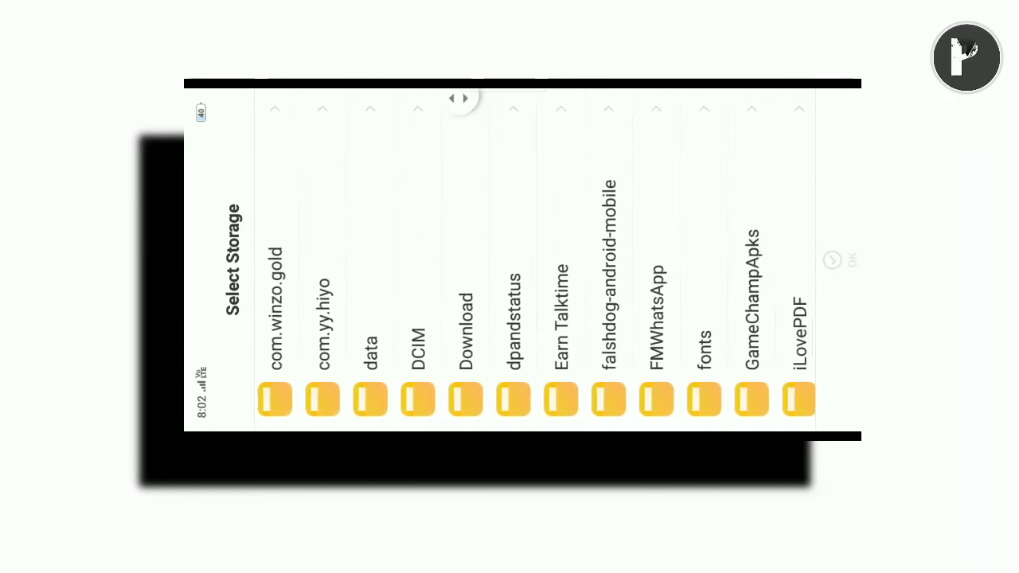
Step: Choose the visualizer template file from storage and enter its editor's element list
left_click(466, 335)
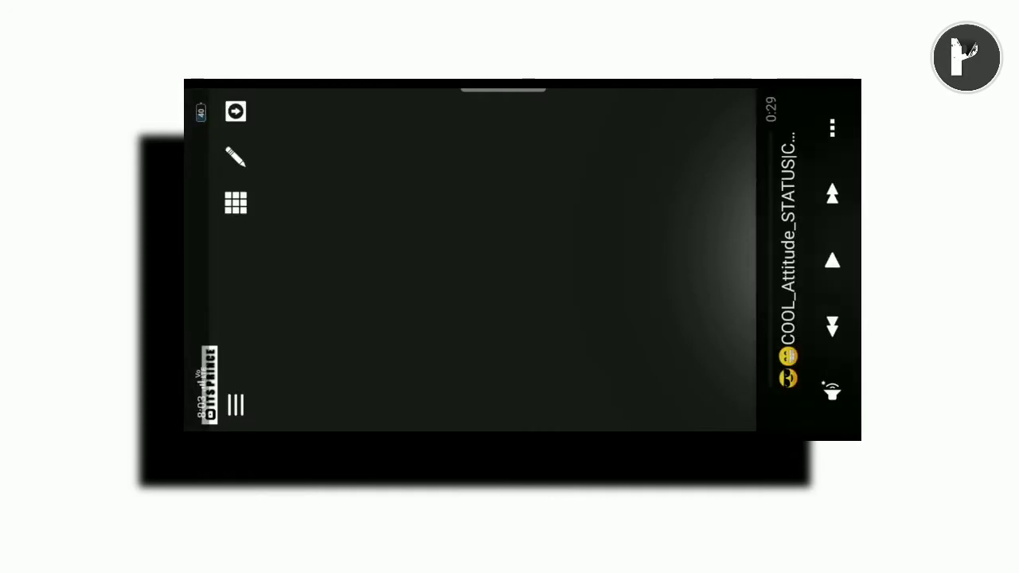
left_click(236, 203)
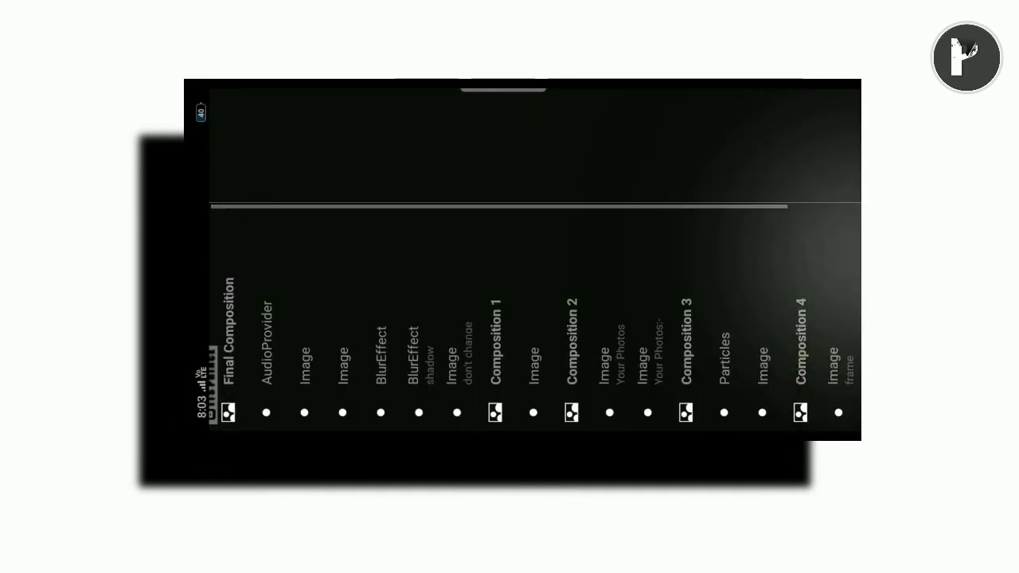
Step: Review the shadow blur and image layers, then begin picking a new picture for Composition 1's image
left_click(303, 413)
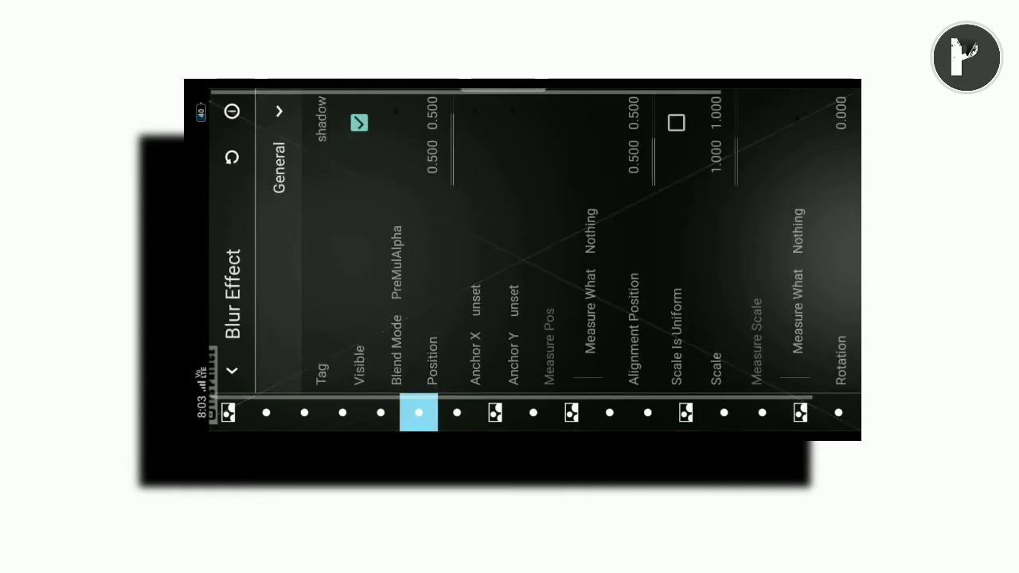
left_click(456, 413)
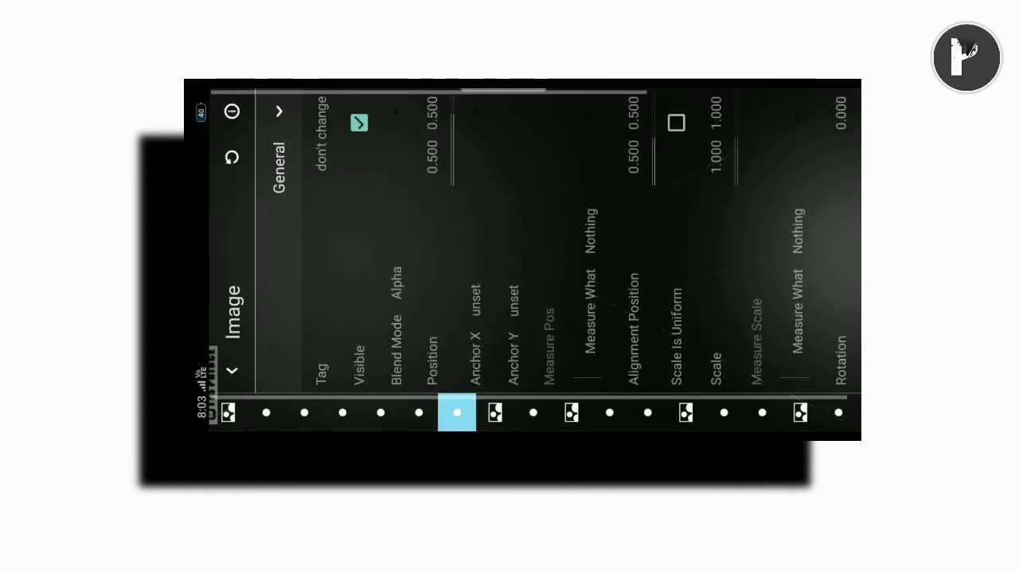
left_click(534, 412)
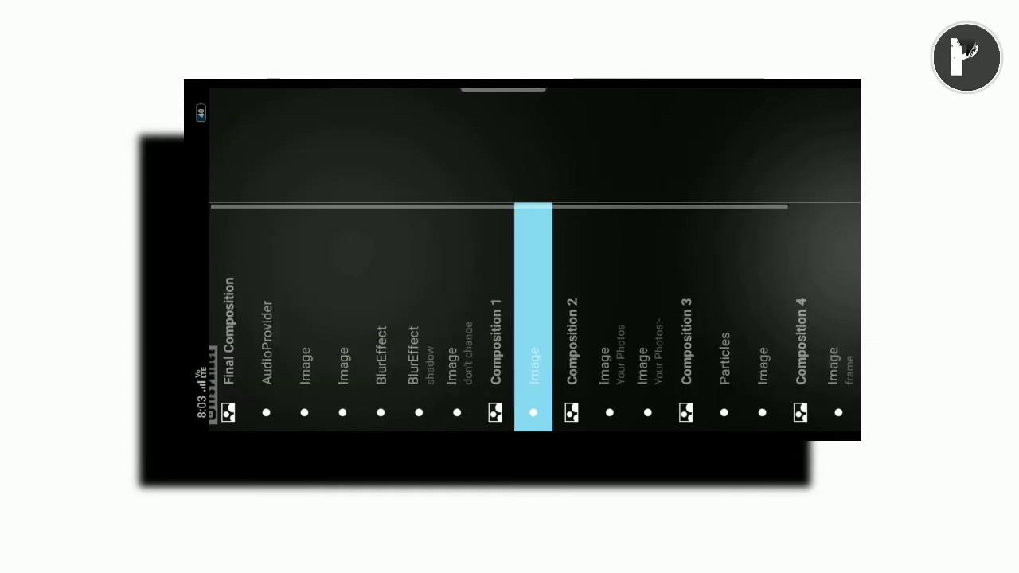
left_click(609, 413)
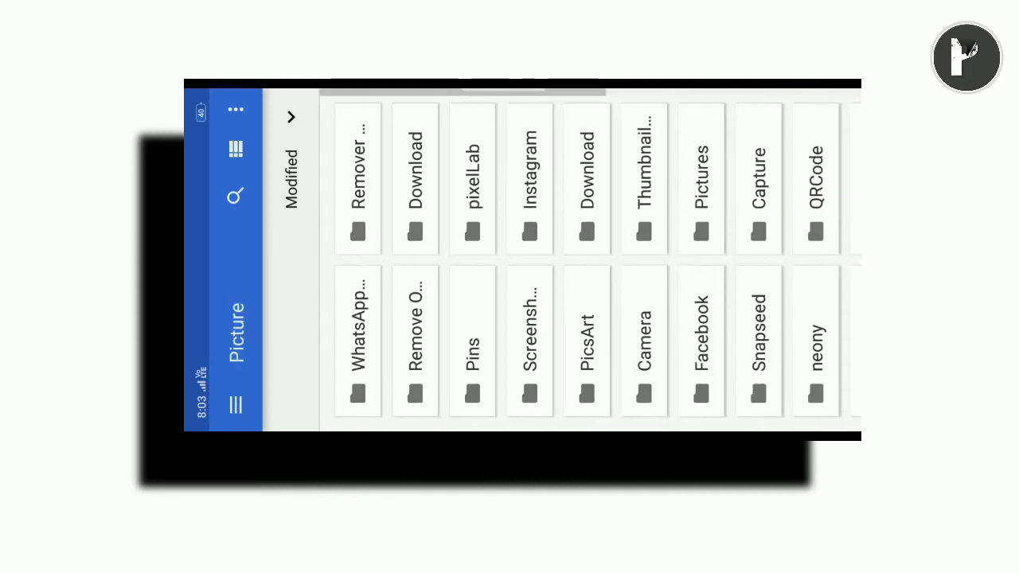
Step: Browse into a picture folder to find the man's photo for the custom image
scroll("left", 3)
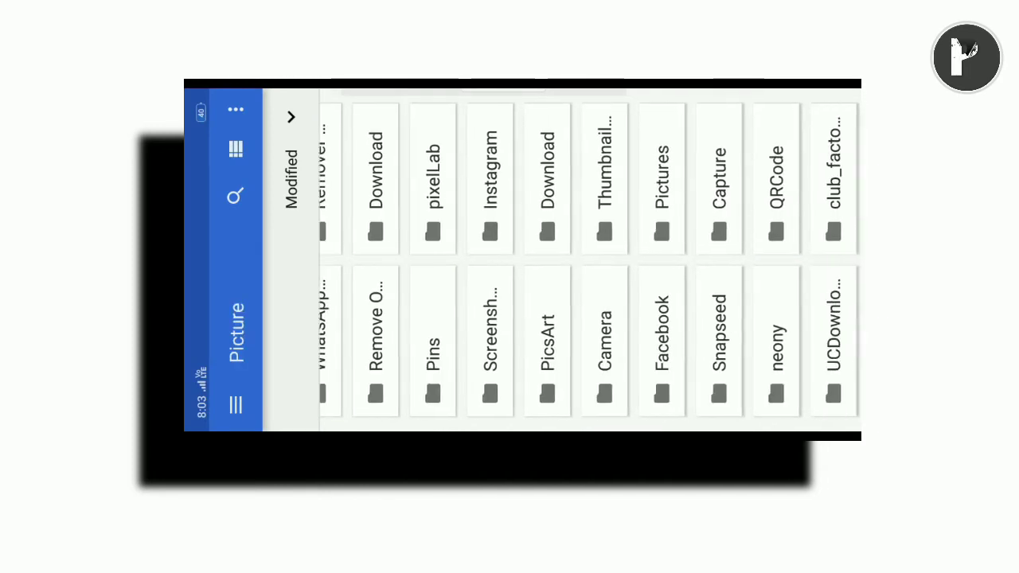
left_click(432, 342)
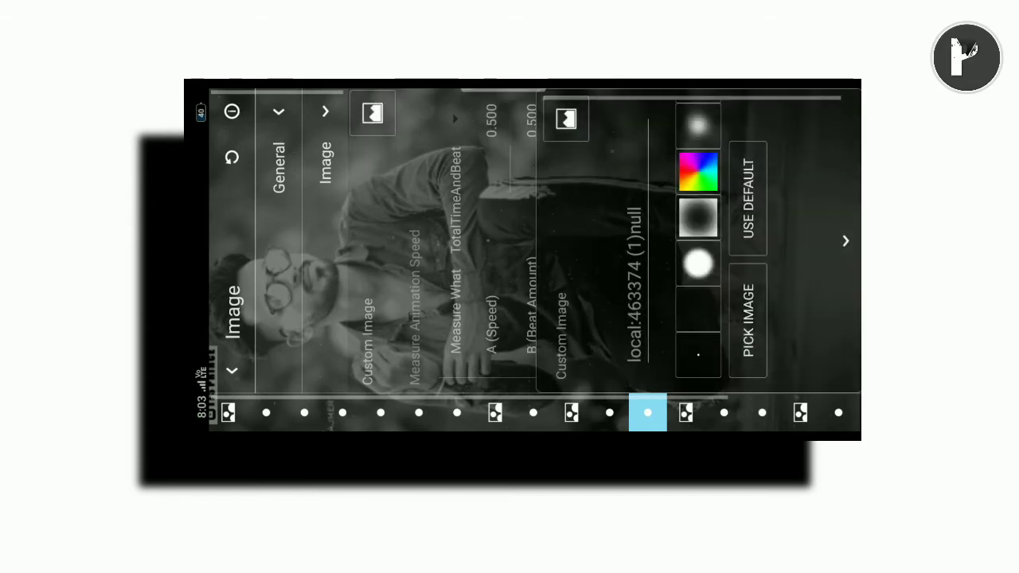
Step: Return to the layer list and select Composition 4's frame image layer
left_click(745, 307)
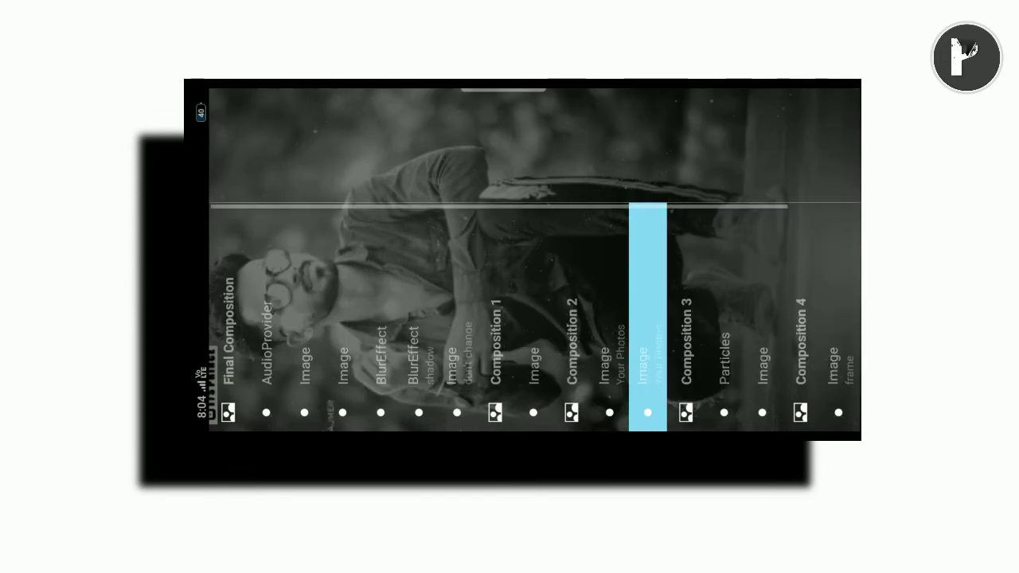
left_click(724, 412)
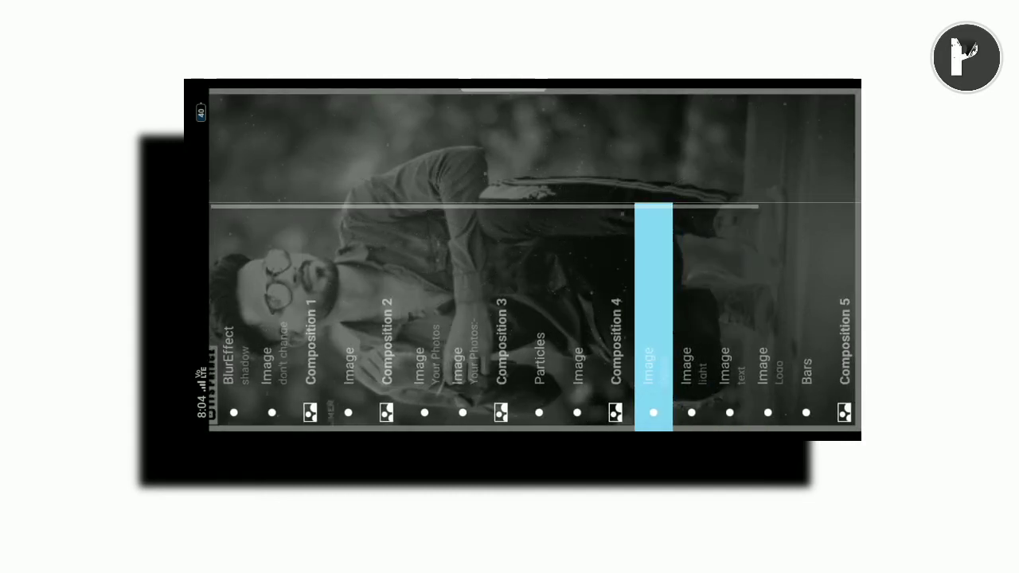
Step: Select the Bars visualizer layer and scroll through the element list
left_click(691, 412)
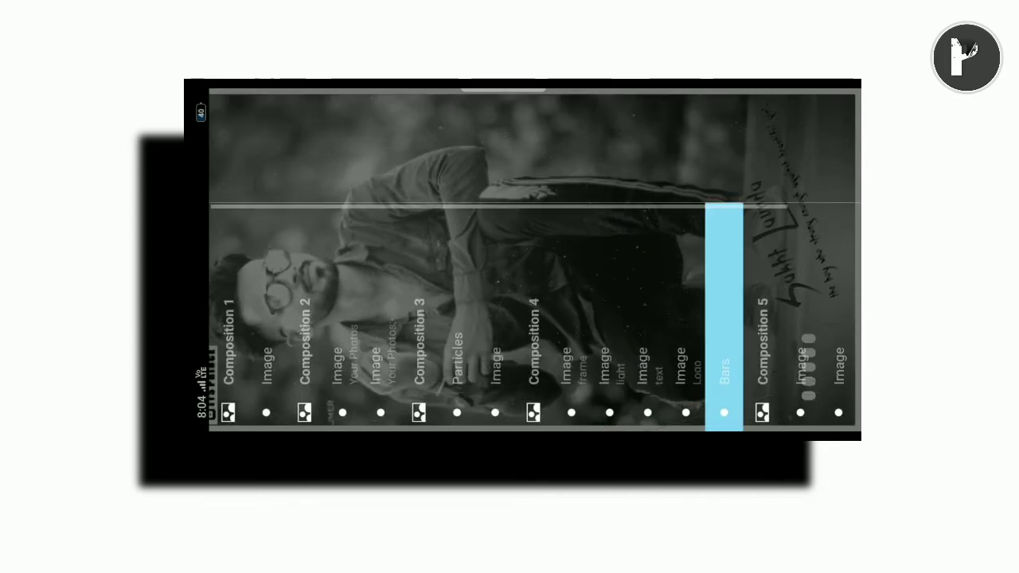
scroll("left", 3)
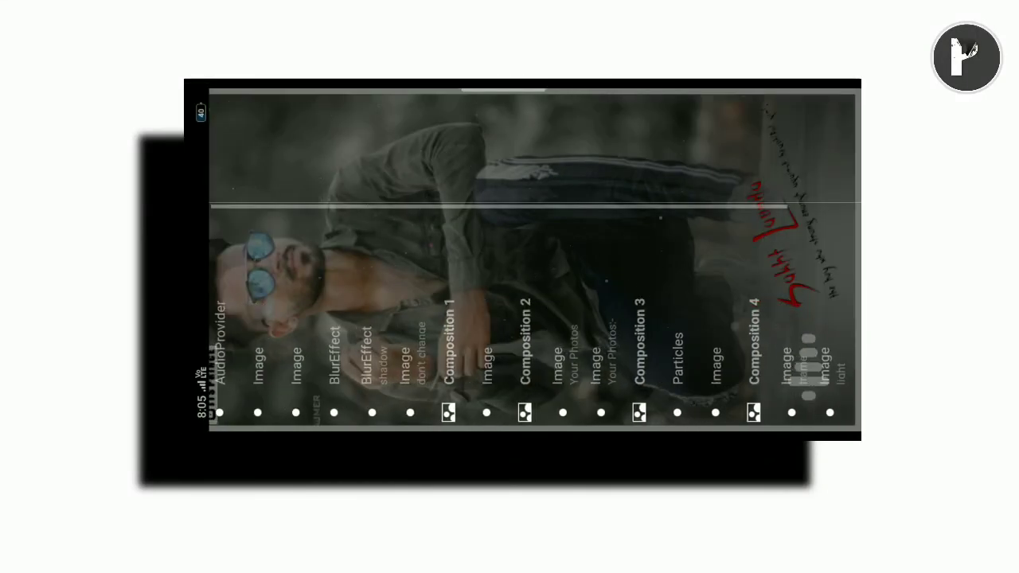
Step: Turn on Keep Aspect Ratio for the Your Photos:- image layer alongside crop-to-fit
left_click(563, 413)
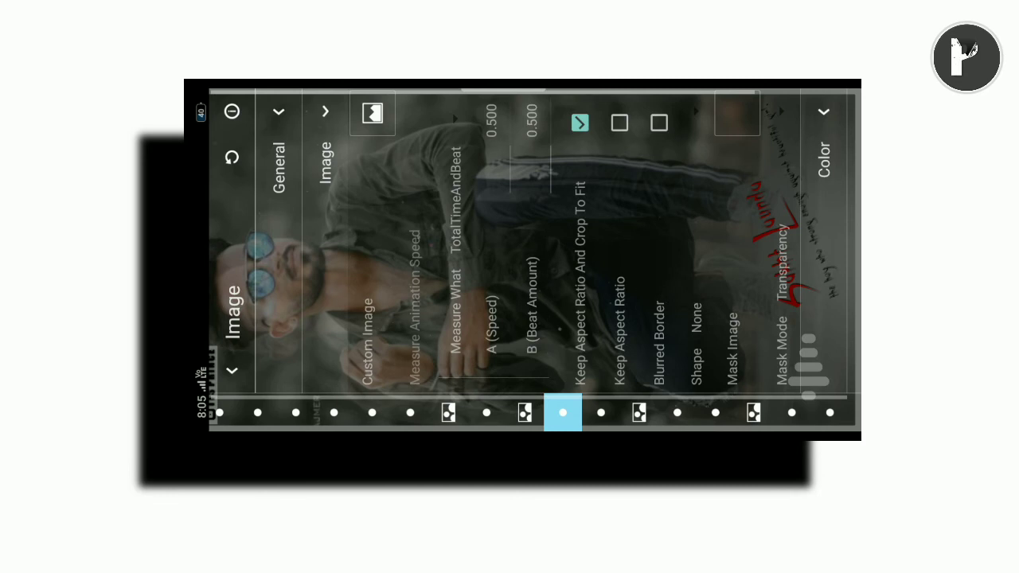
left_click(620, 123)
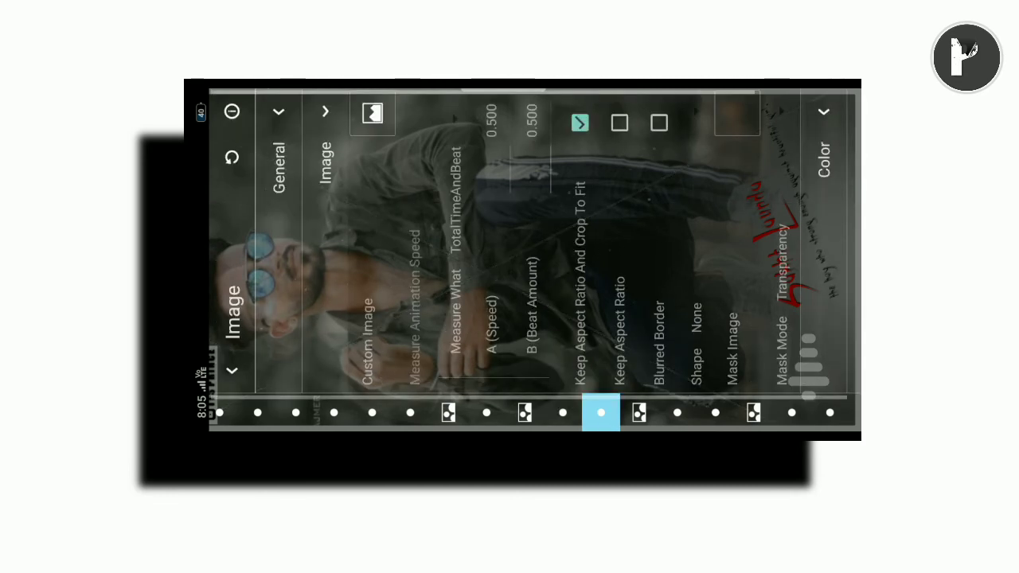
left_click(620, 122)
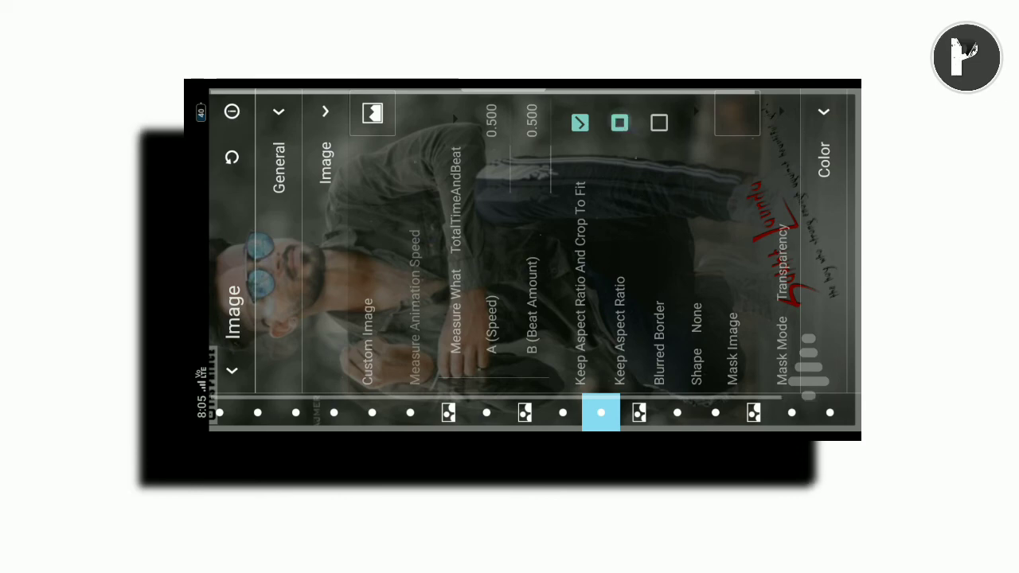